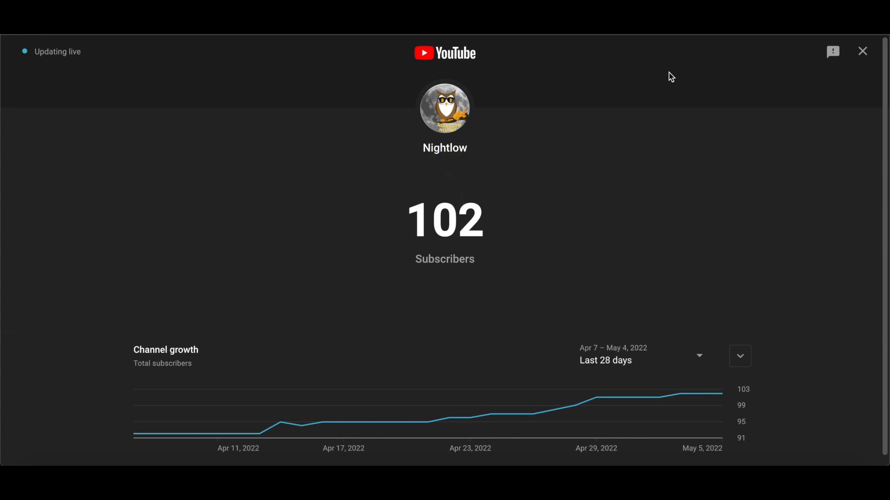
pyautogui.moveTo(863, 52)
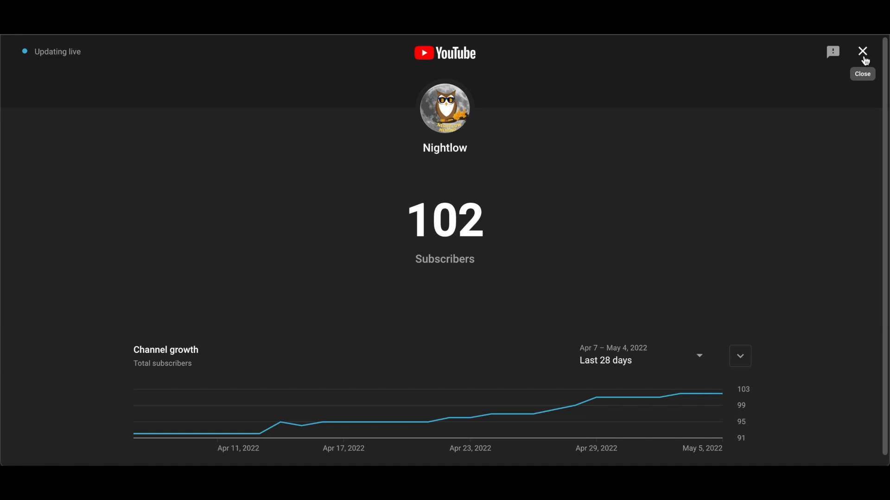
# Step: Dismiss the live subscriber counter and reveal the giveaway video's description with its Discord link
pyautogui.click(862, 51)
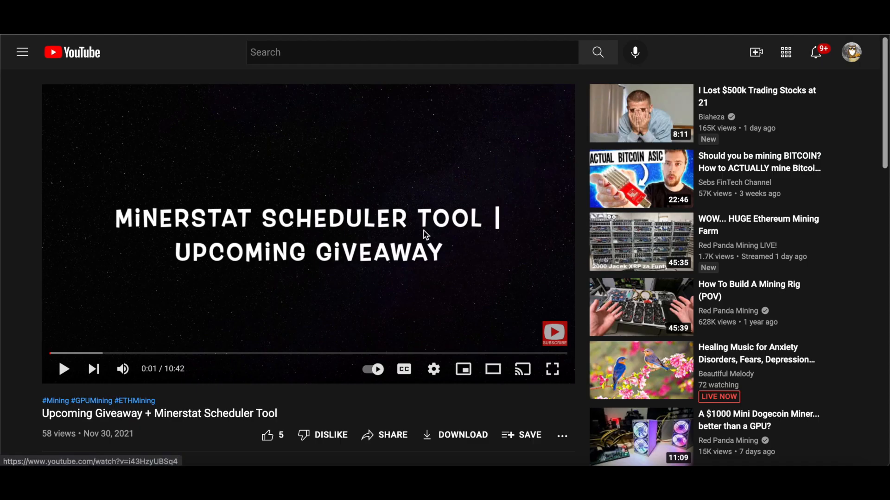
pyautogui.scroll(-3)
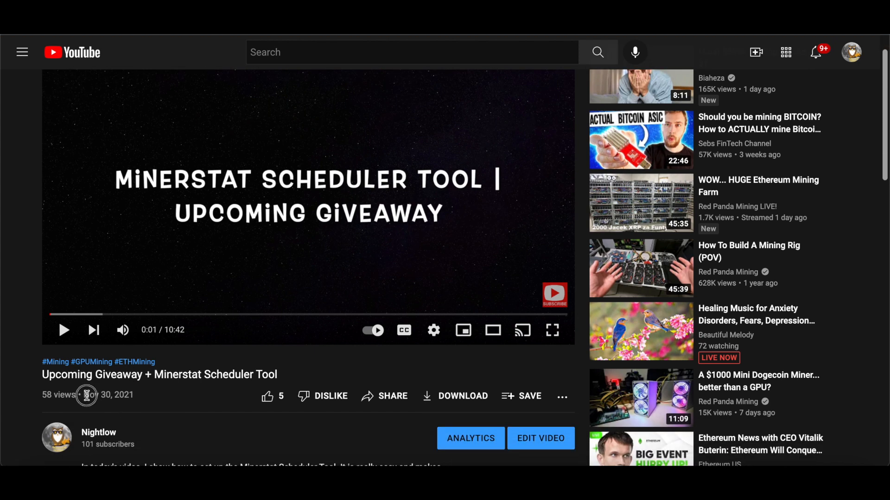
pyautogui.scroll(-3)
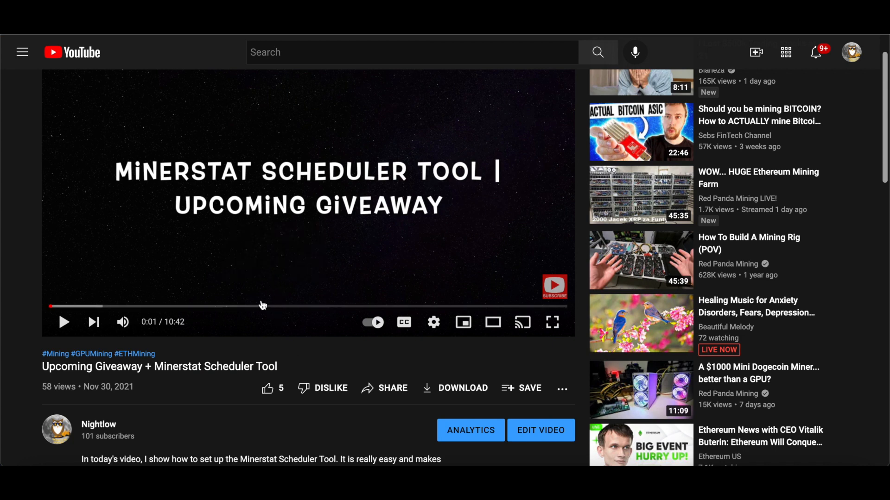
pyautogui.moveTo(481, 309)
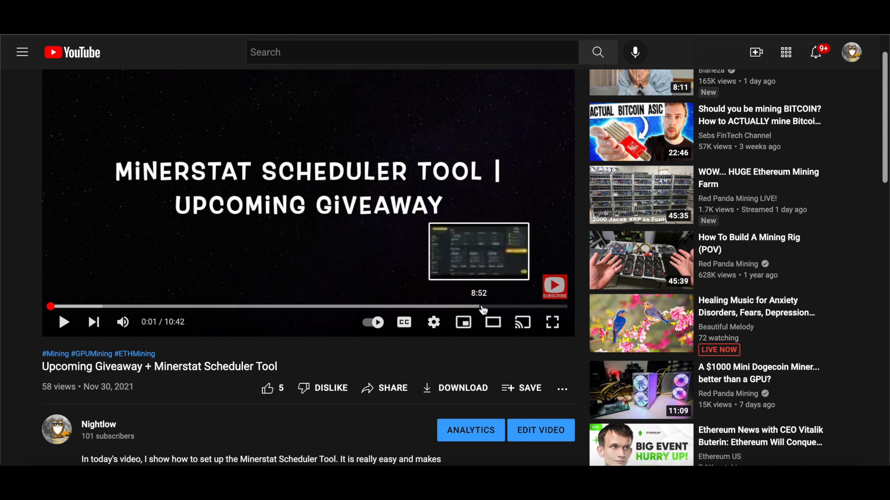
pyautogui.scroll(-3)
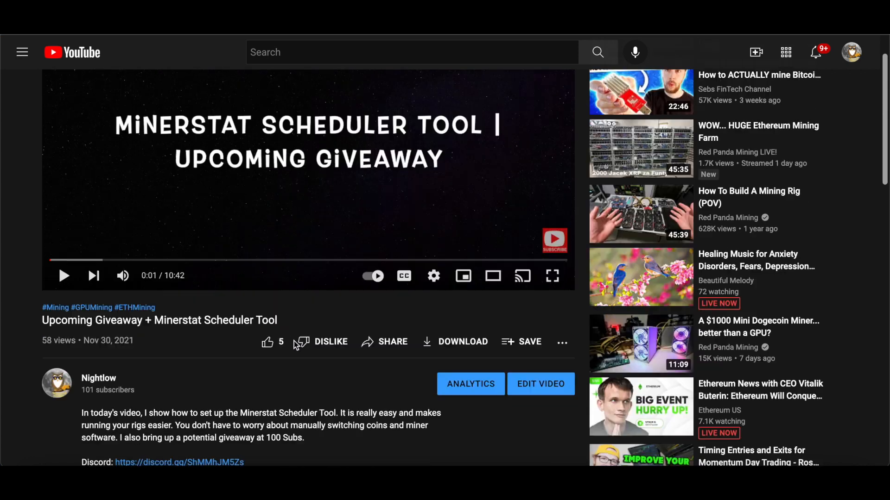
pyautogui.scroll(-3)
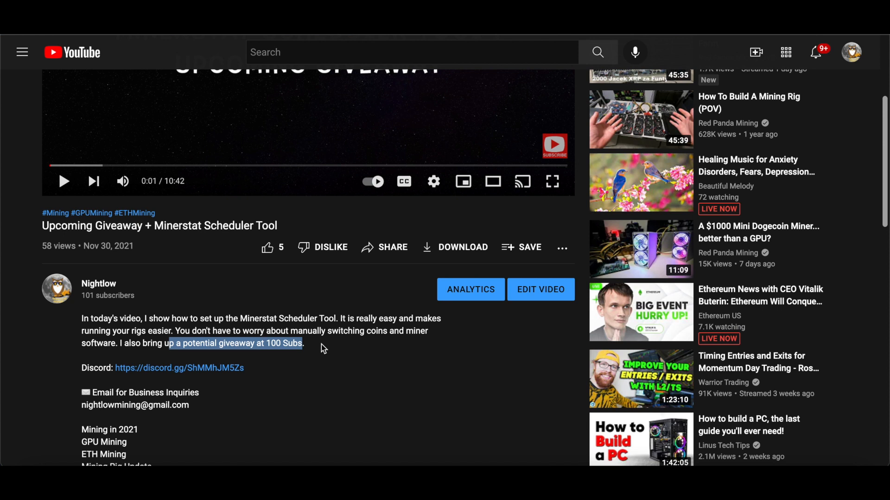
pyautogui.click(332, 349)
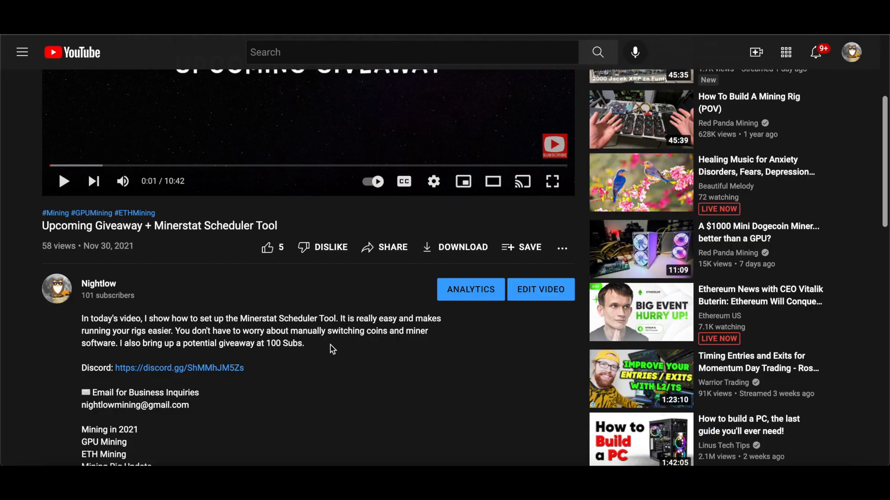
pyautogui.scroll(-3)
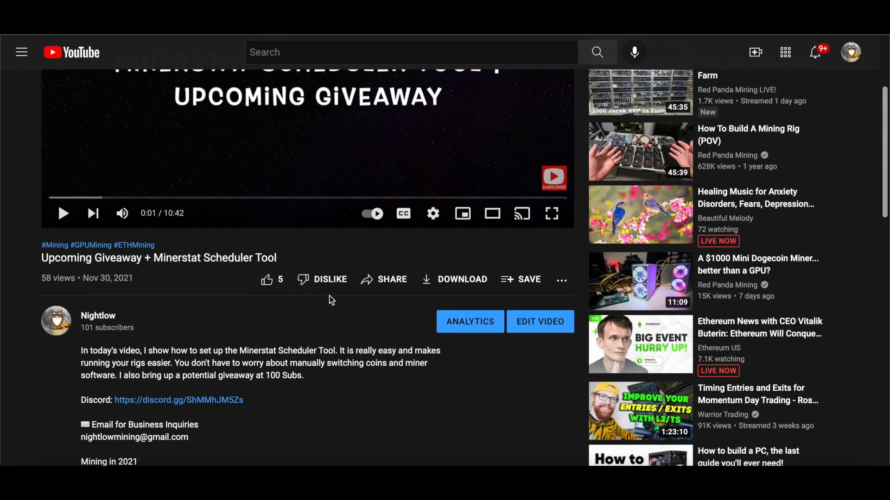
pyautogui.scroll(-3)
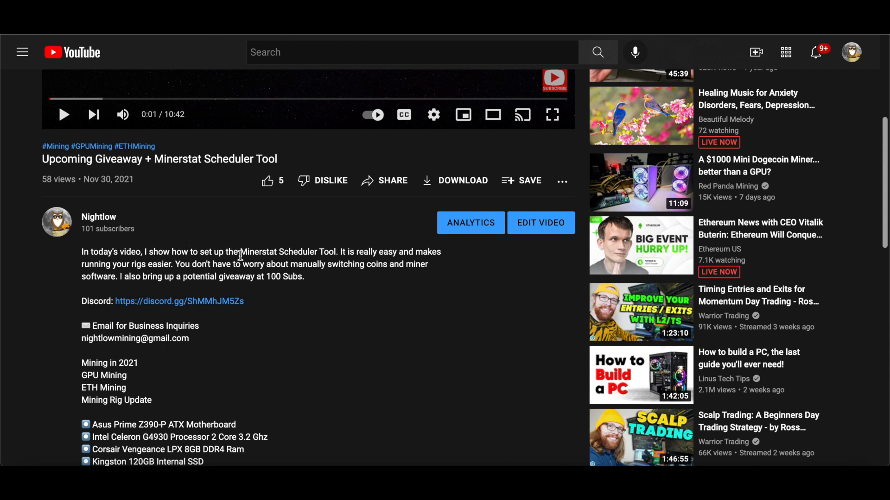
pyautogui.moveTo(275, 251)
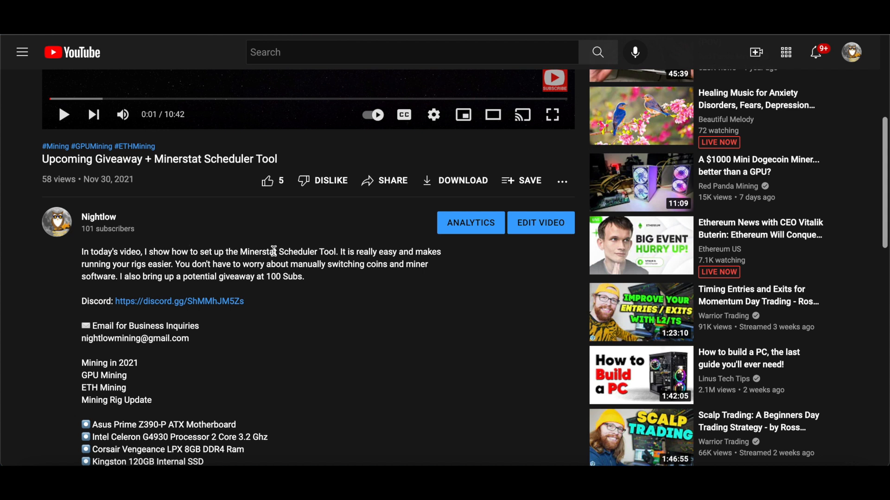
pyautogui.click(470, 223)
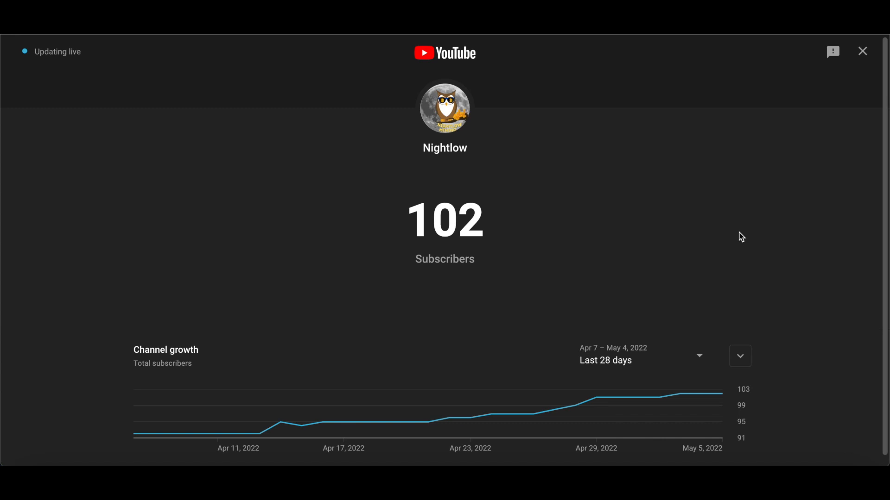
pyautogui.click(862, 51)
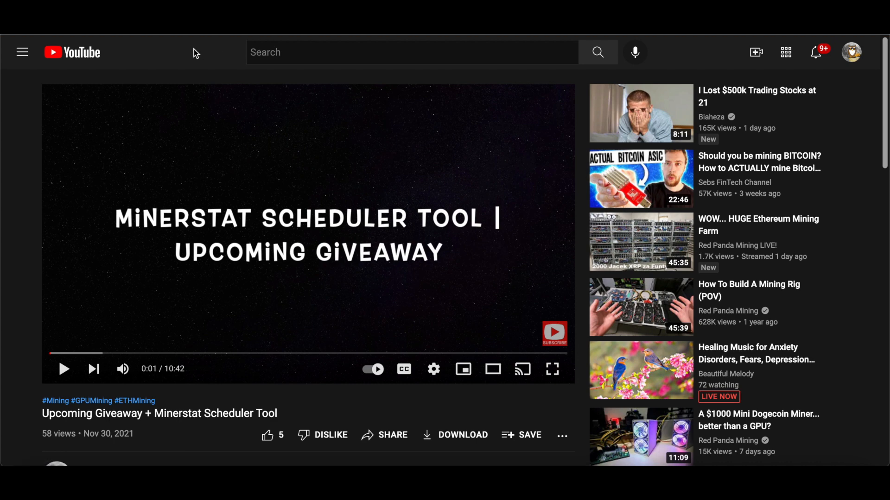